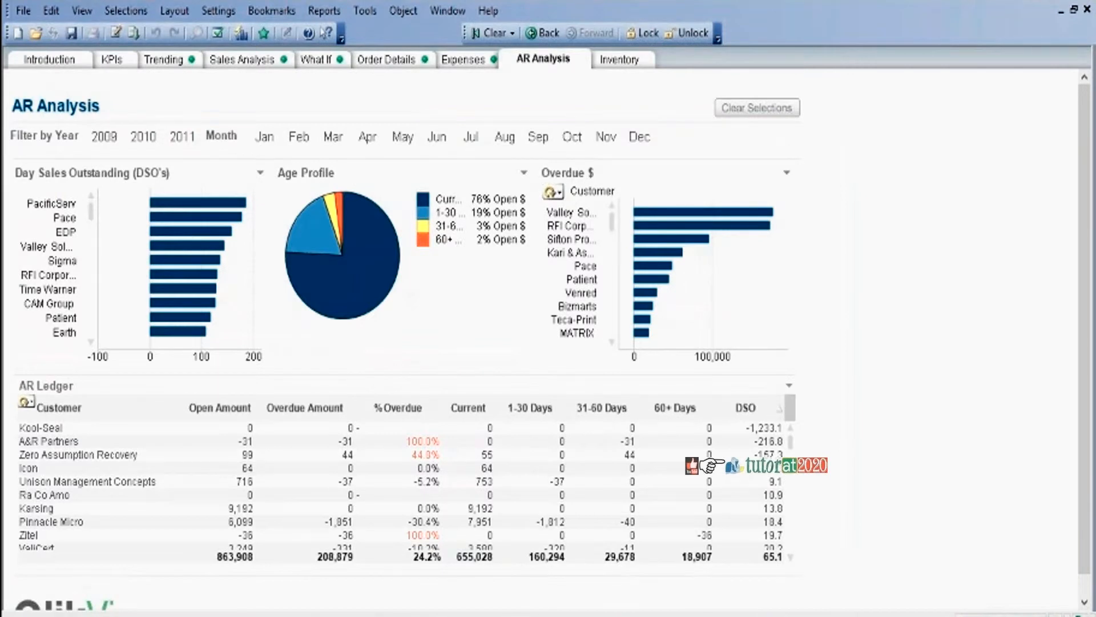
{"action": "mouse_move", "coordinate": [1051, 205]}
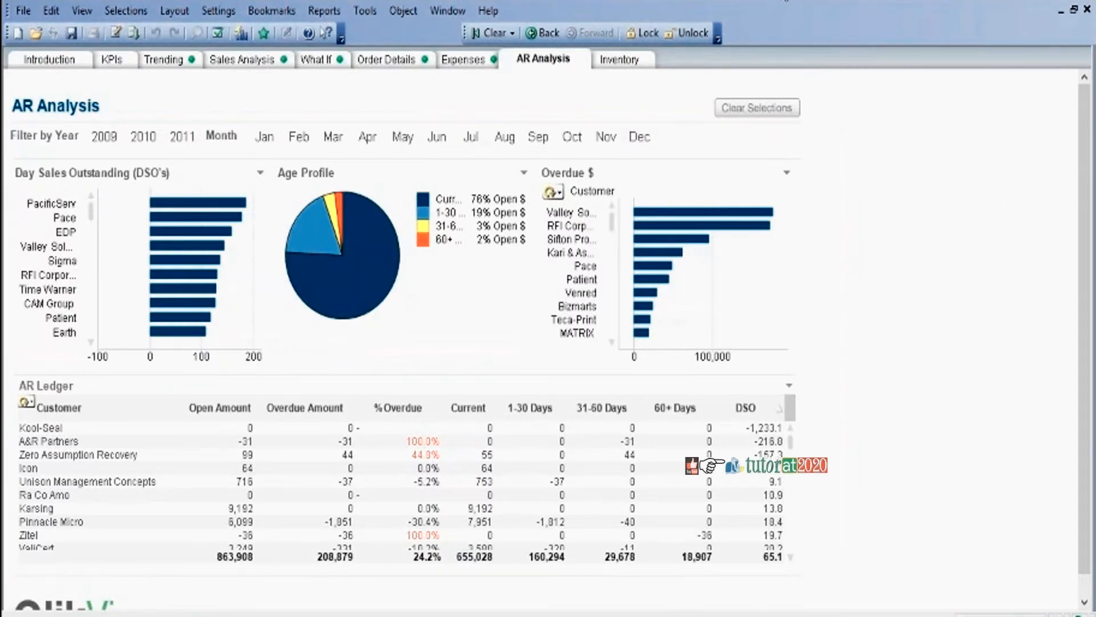
{"action": "mouse_move", "coordinate": [1039, 173]}
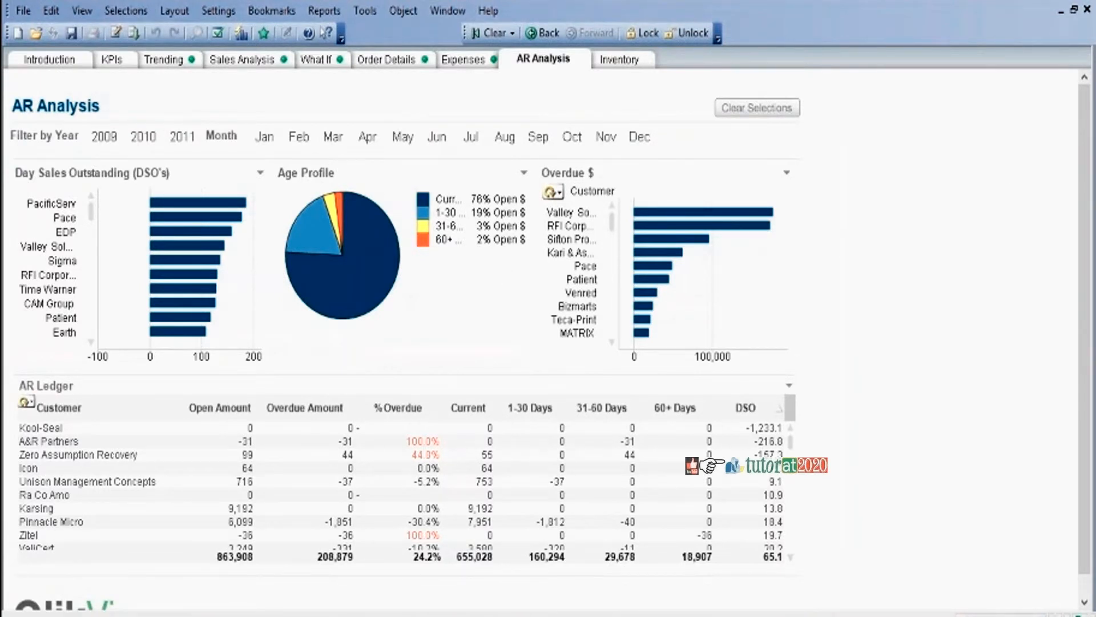
{"action": "mouse_move", "coordinate": [498, 154]}
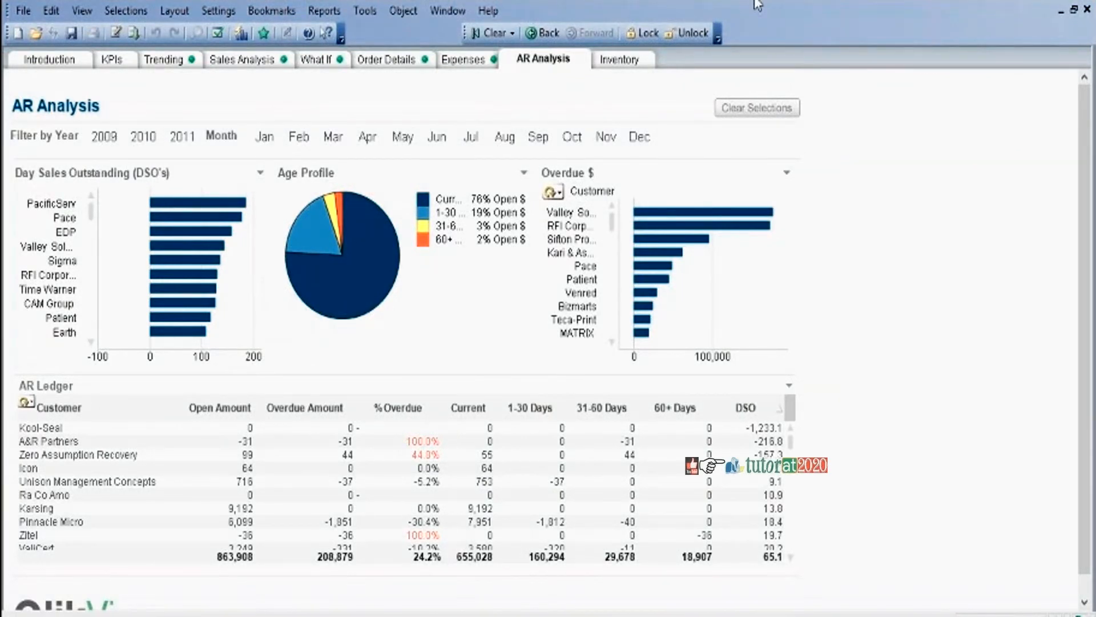
{"action": "mouse_move", "coordinate": [775, 4]}
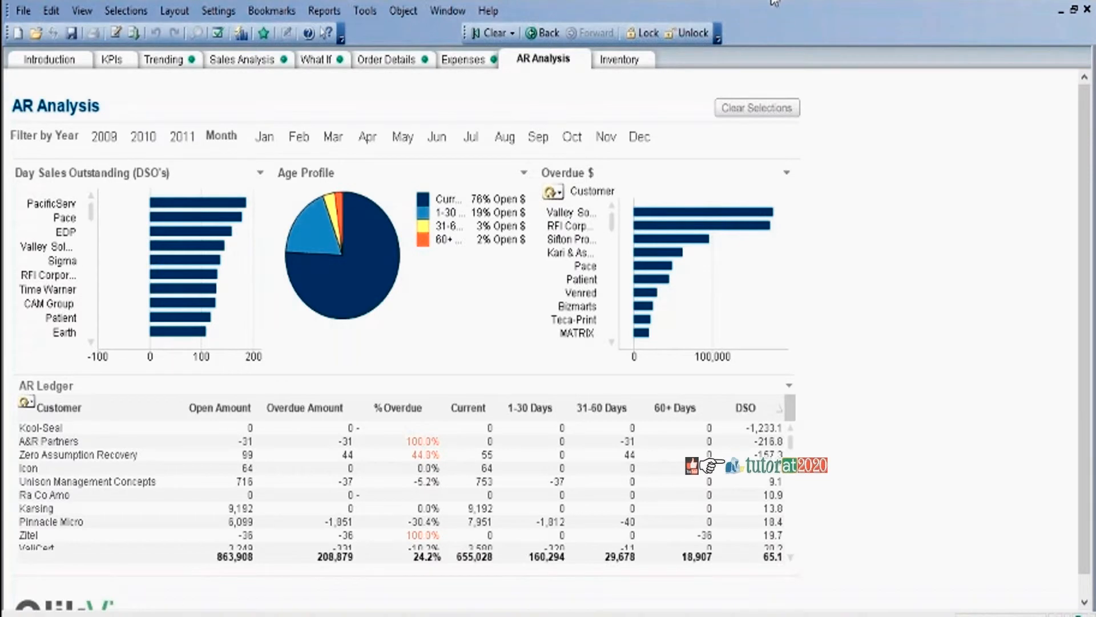
{"action": "mouse_move", "coordinate": [648, 87]}
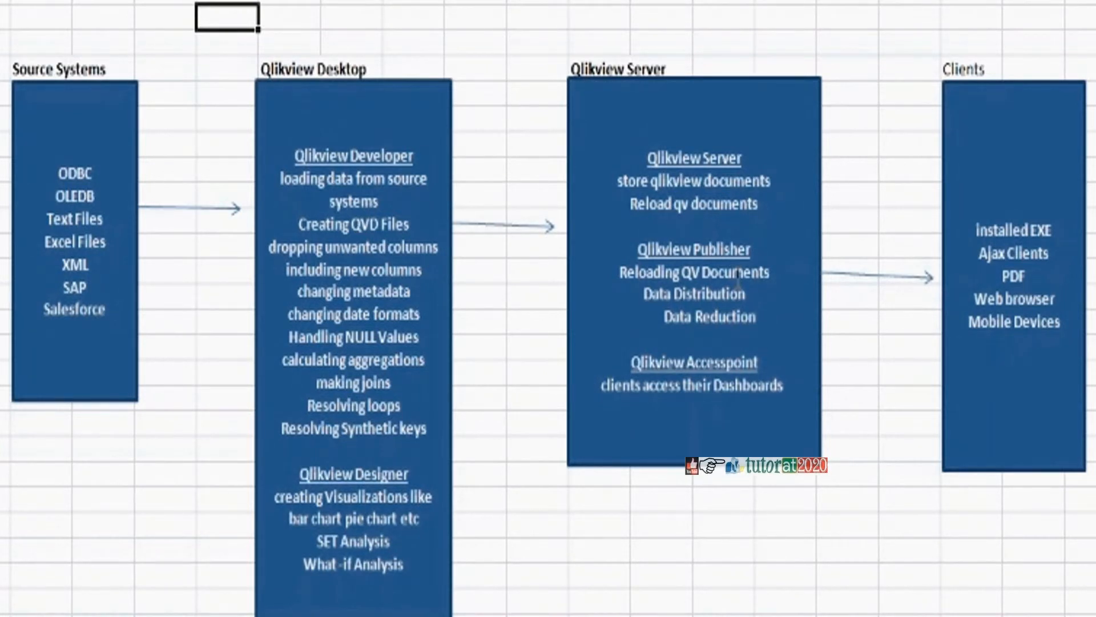
{"action": "mouse_move", "coordinate": [1007, 85]}
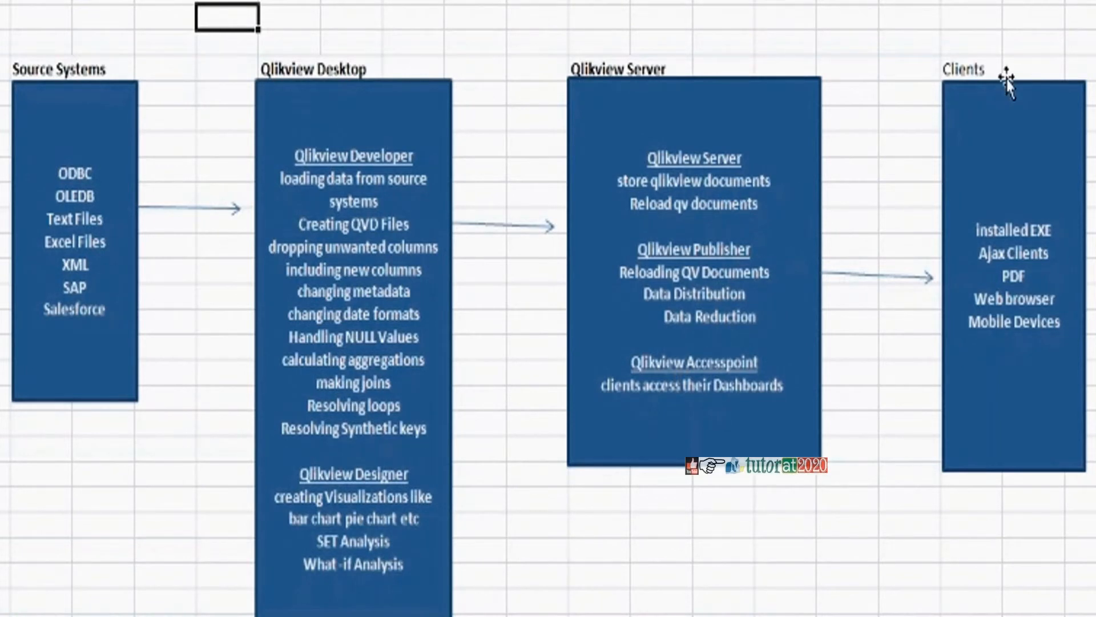
{"action": "mouse_move", "coordinate": [1021, 347]}
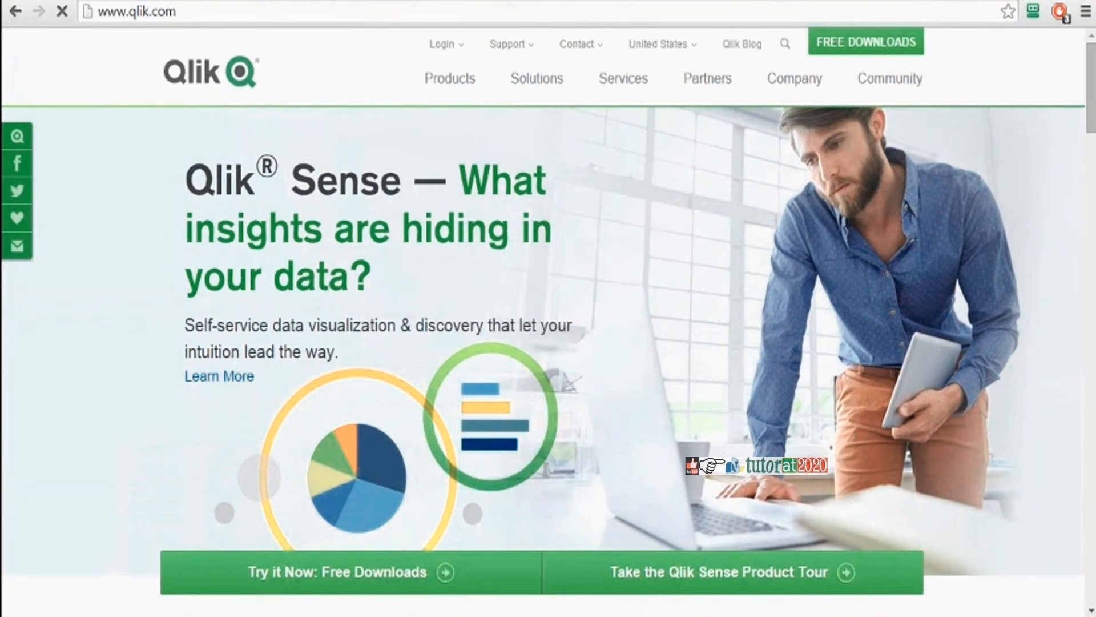
{"action": "mouse_move", "coordinate": [613, 267]}
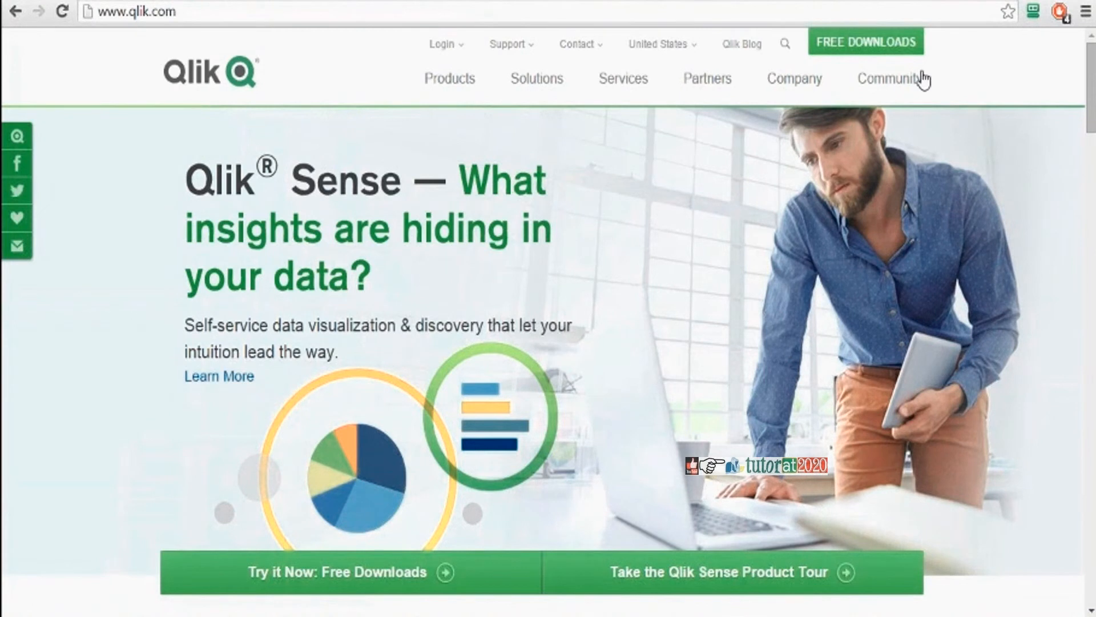
{"action": "mouse_move", "coordinate": [874, 44]}
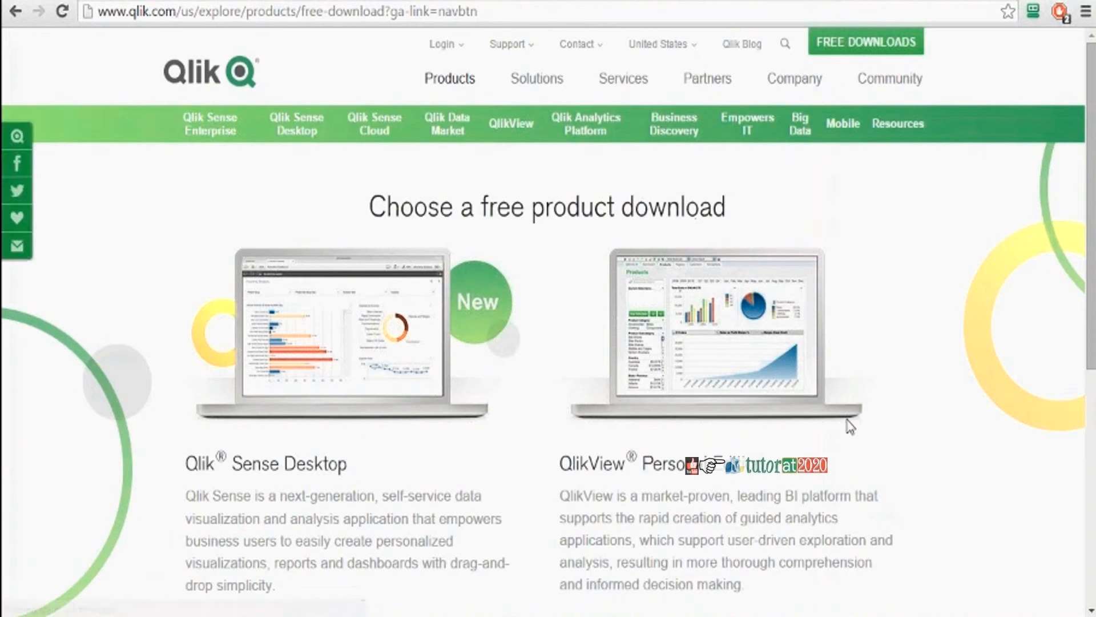
- Go to the QlikView Personal Edition download from the Qlik website
{"action": "scroll", "scroll_direction": "down", "scroll_amount": 3}
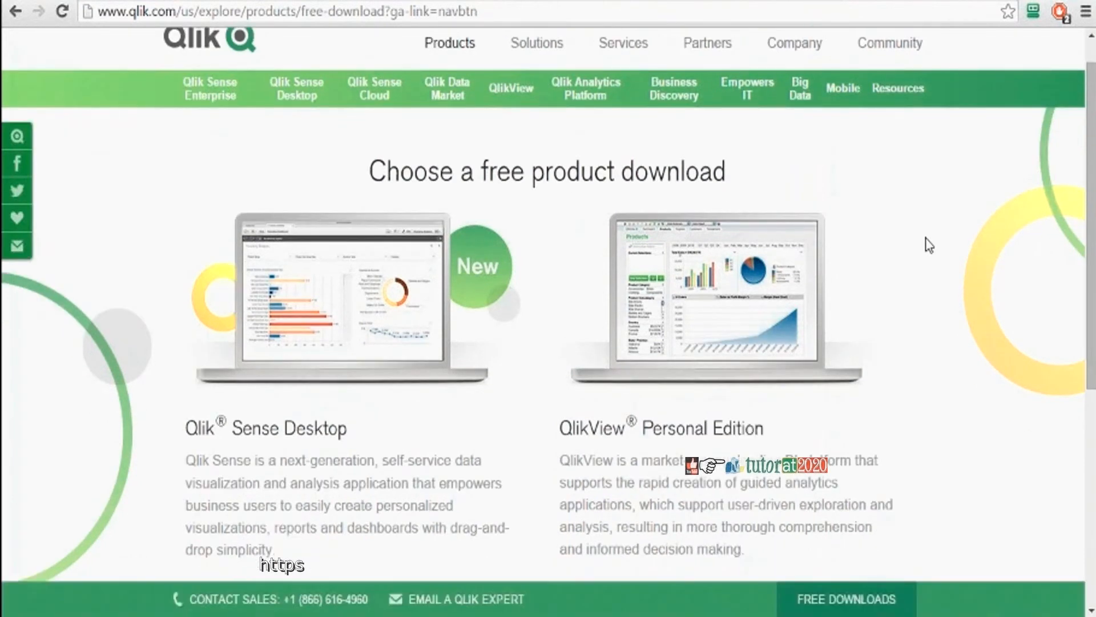
{"action": "scroll", "scroll_direction": "down", "scroll_amount": 3}
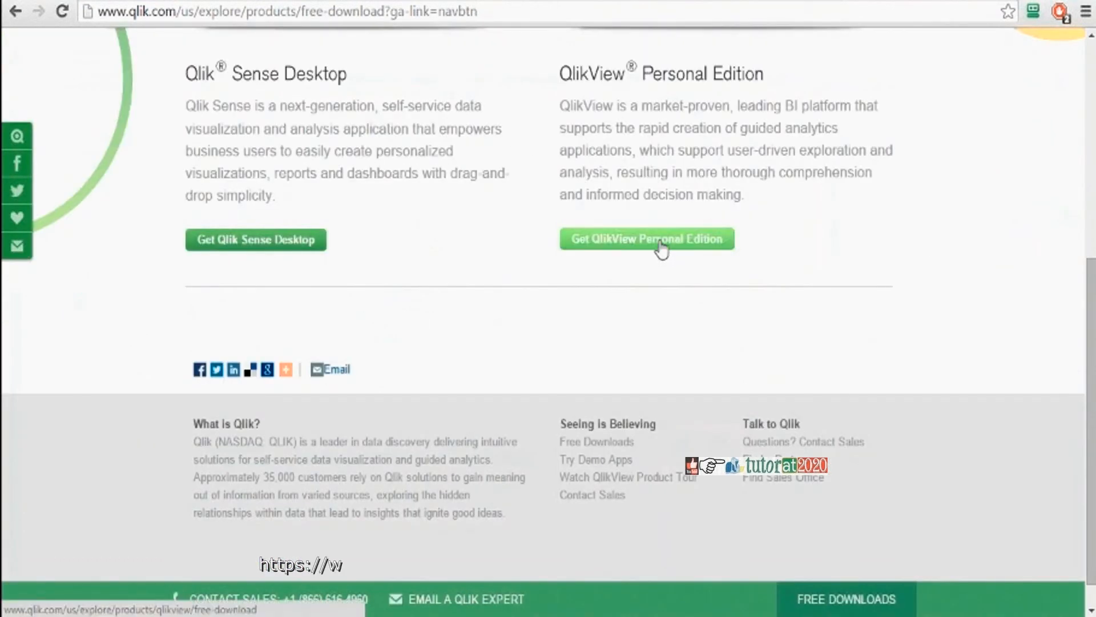
{"action": "left_click", "coordinate": [646, 238]}
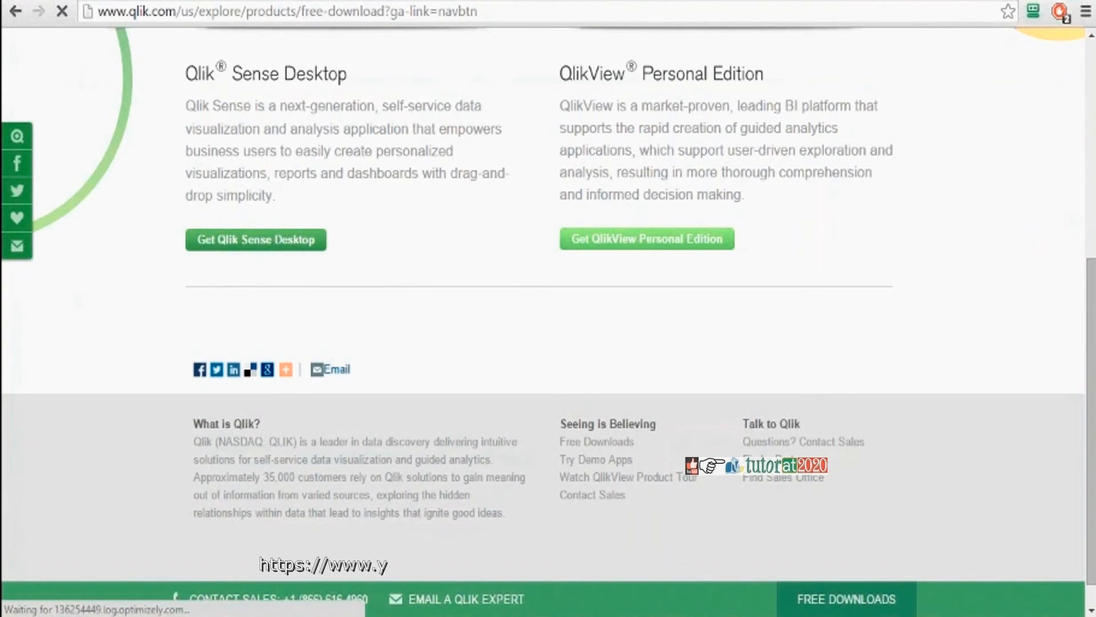
{"action": "left_click", "coordinate": [646, 239]}
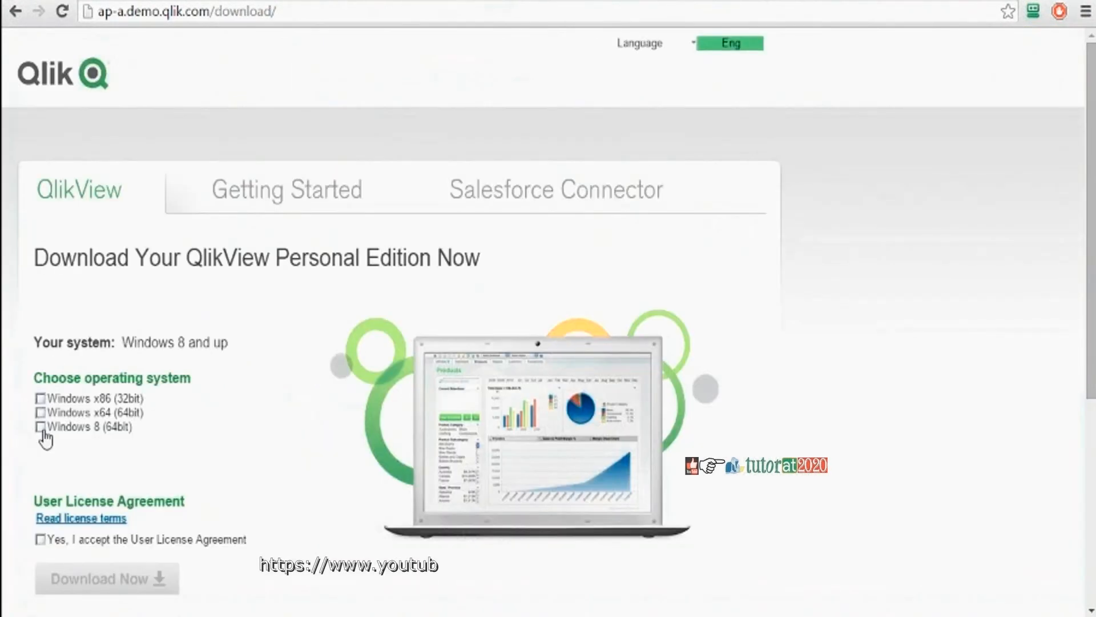
- Choose Windows 8 (64bit) and accept the User License Agreement
{"action": "left_click", "coordinate": [42, 427]}
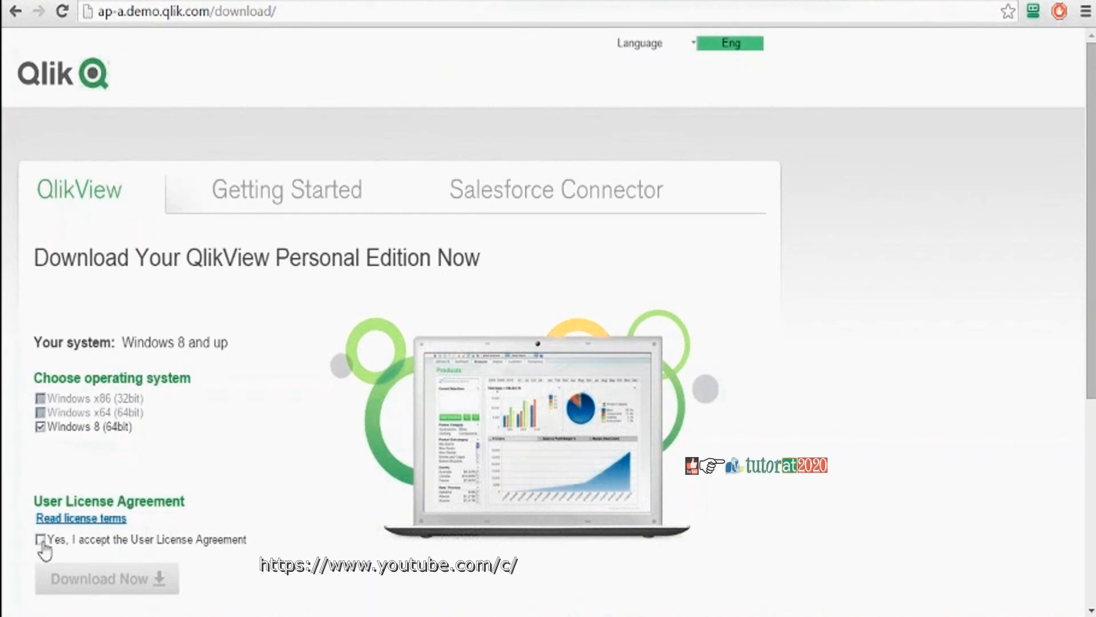
{"action": "left_click", "coordinate": [39, 539]}
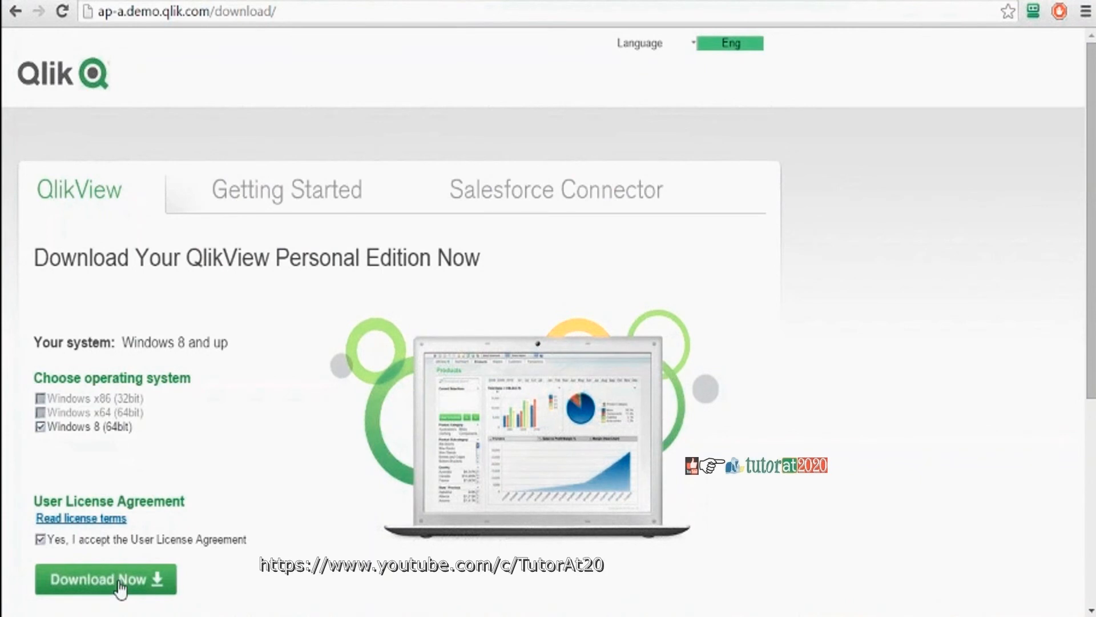
{"action": "mouse_move", "coordinate": [114, 584]}
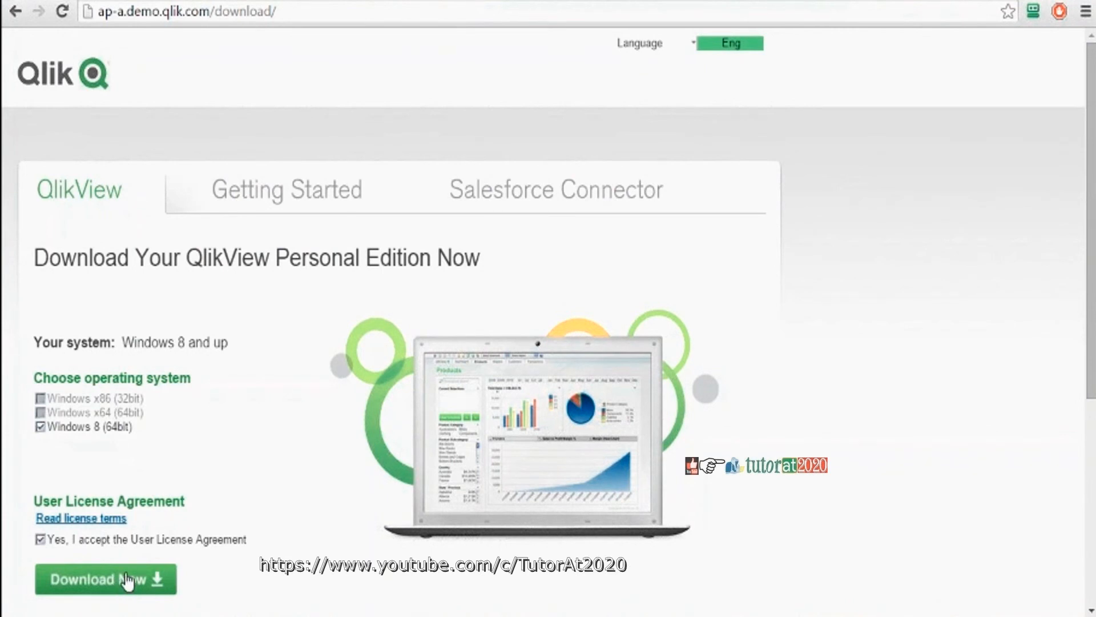